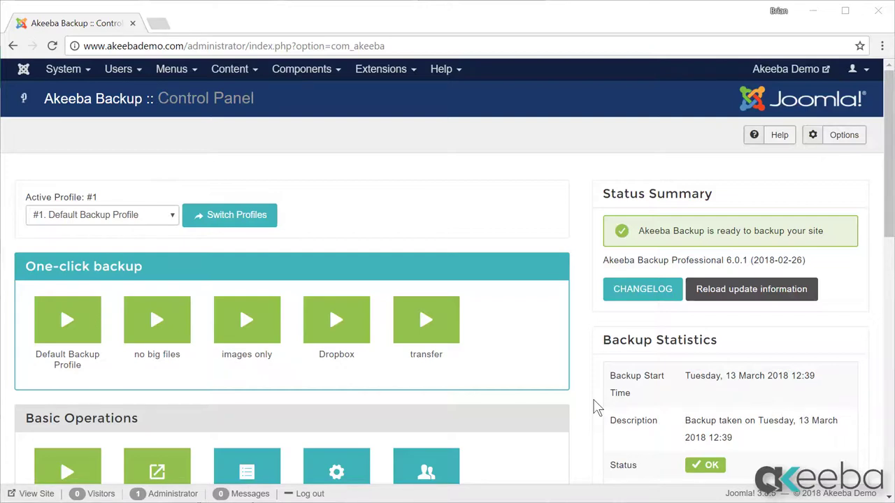
mouse_move(416, 437)
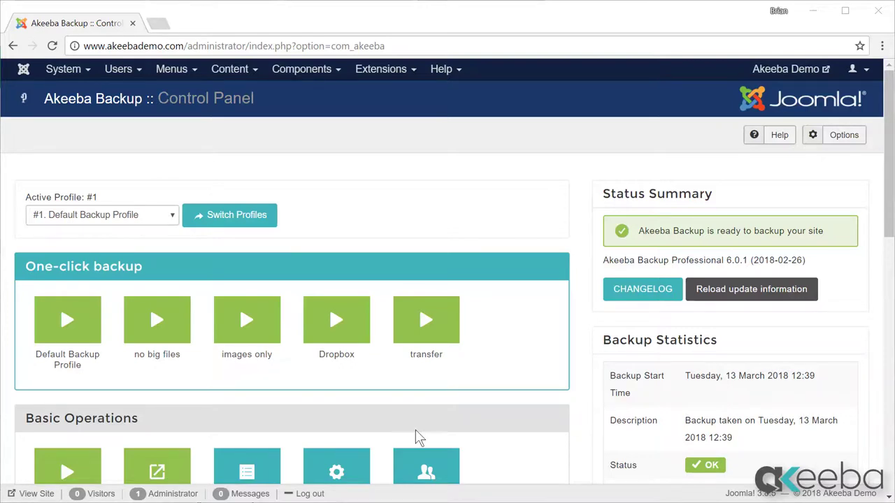
Step: Run a one-click backup with the Default Backup Profile until it reports success
left_click(67, 321)
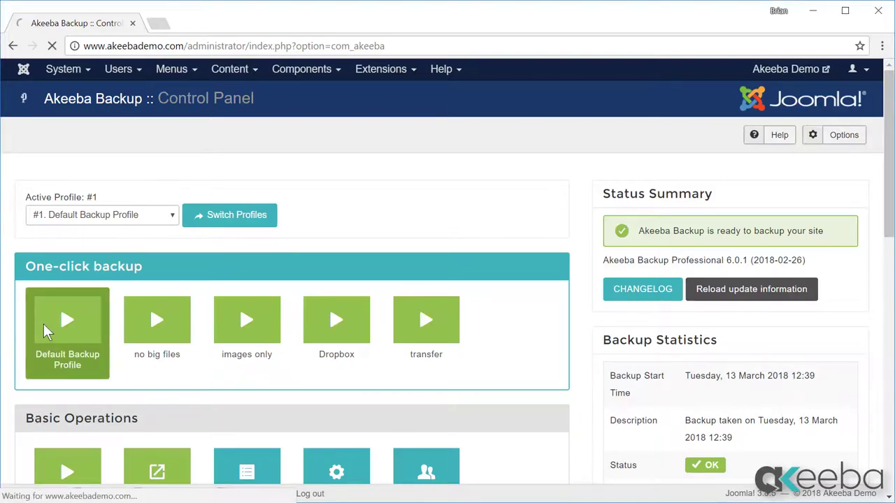
left_click(67, 320)
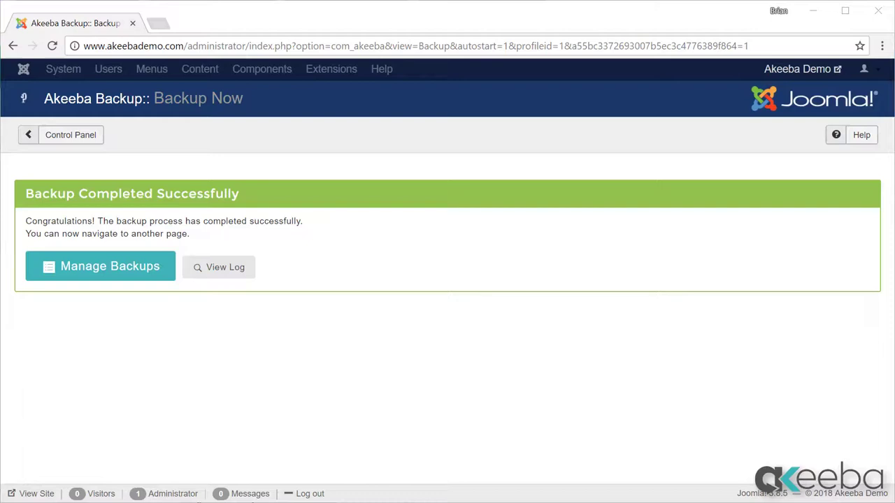
mouse_move(274, 431)
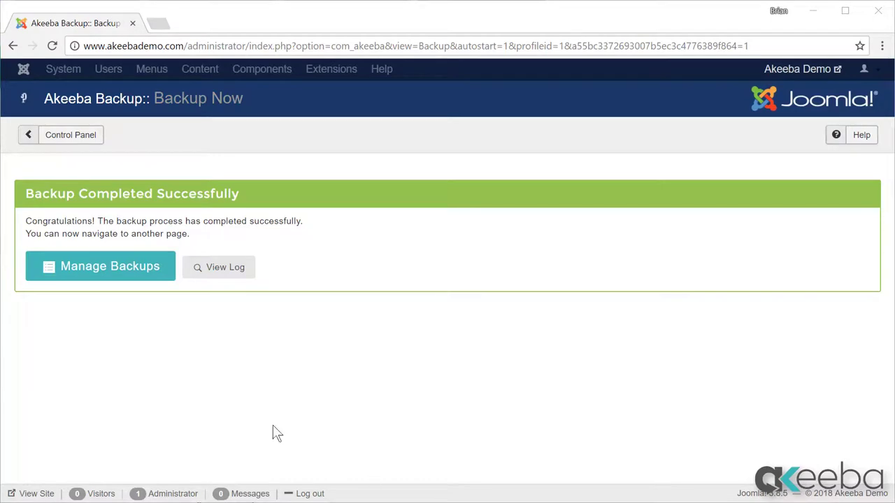
Step: Download the newest backup archive from Manage Backups, confirming the browser download warning
left_click(100, 267)
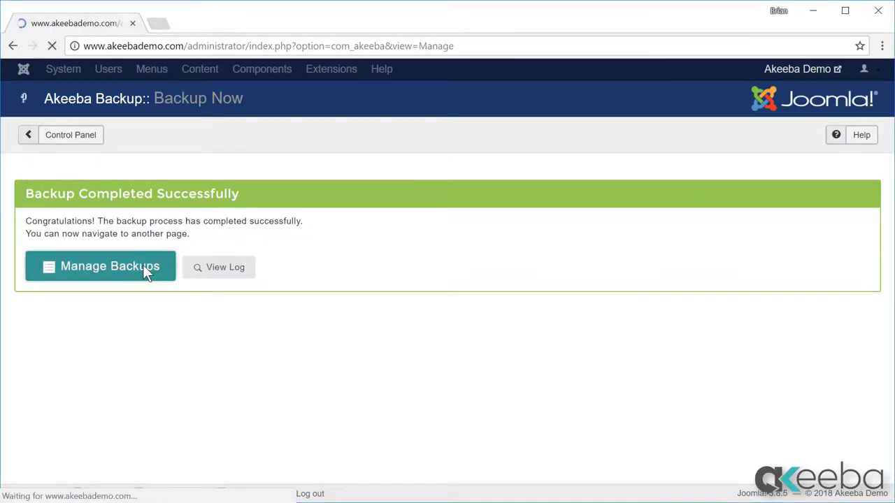
left_click(101, 266)
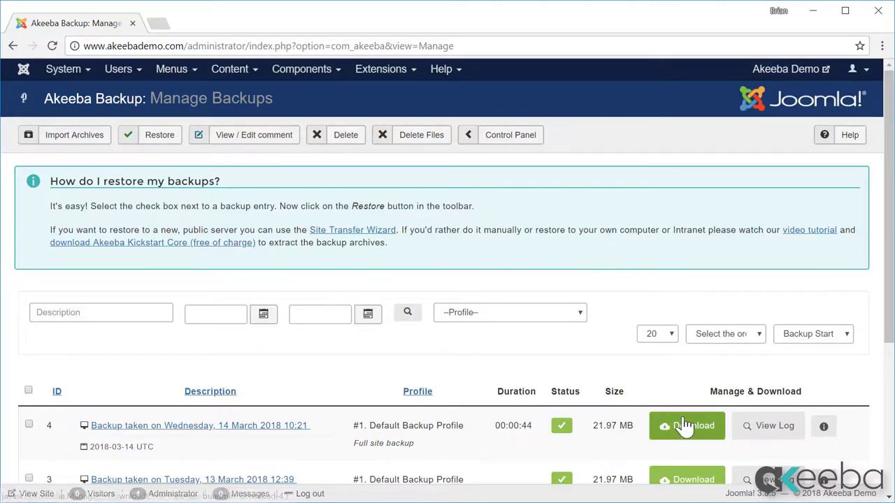
left_click(687, 426)
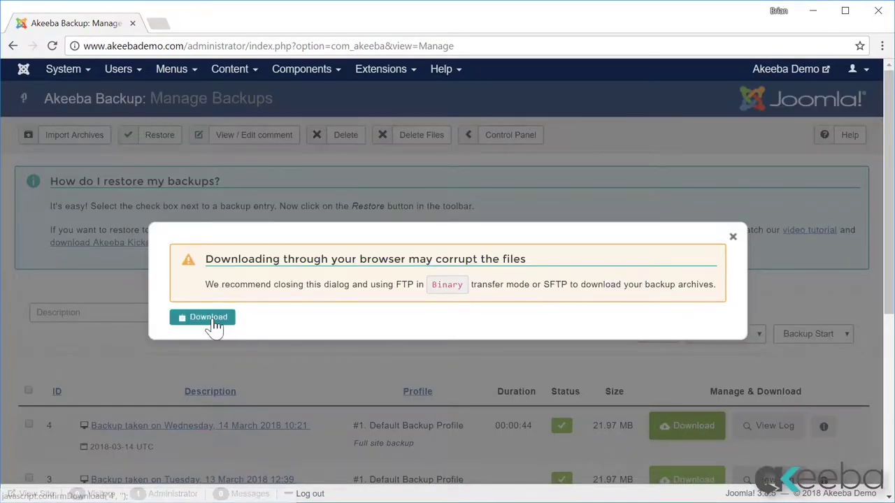
left_click(202, 317)
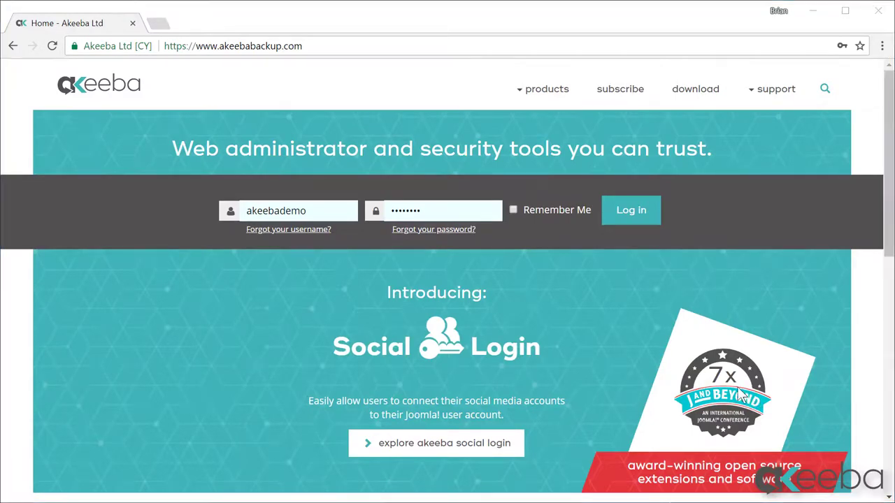
Step: Download Kickstart Core v.5.4.2 from the Akeeba website's software download page
left_click(695, 88)
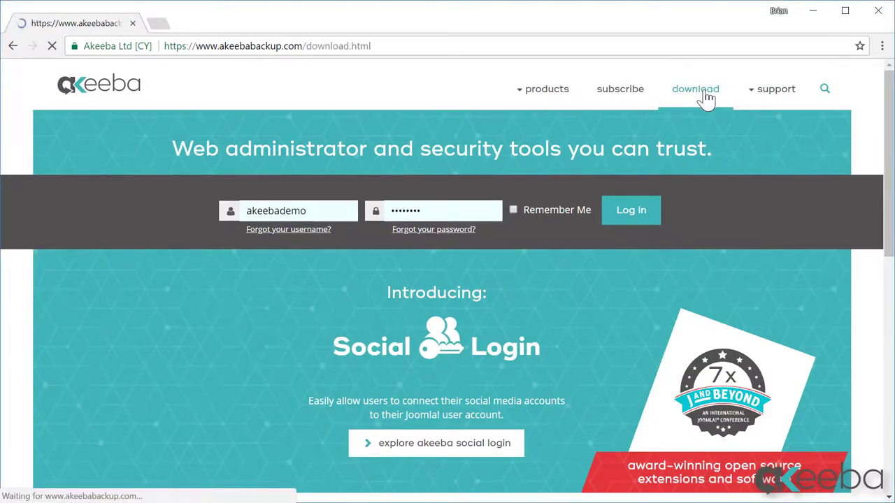
left_click(695, 89)
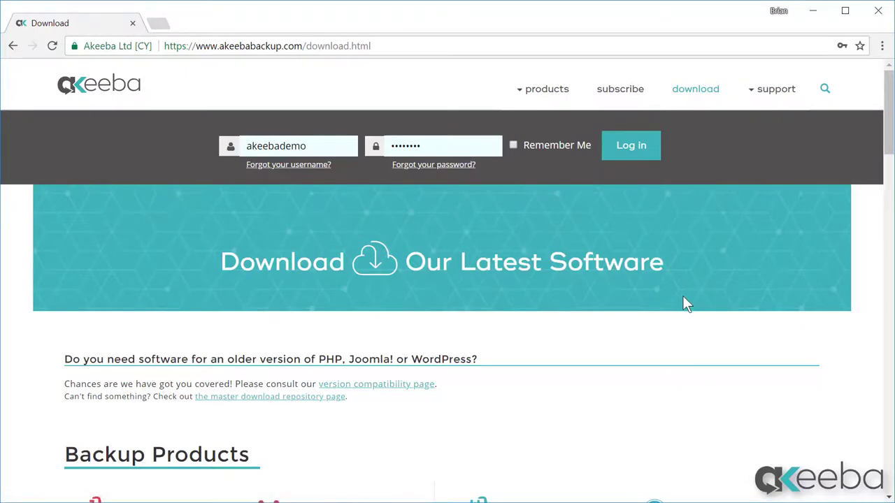
scroll("down", 3)
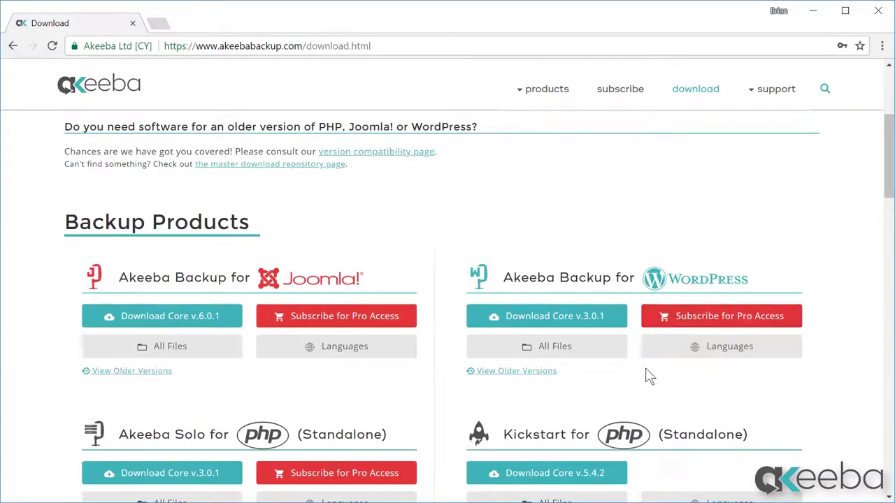
scroll("down", 3)
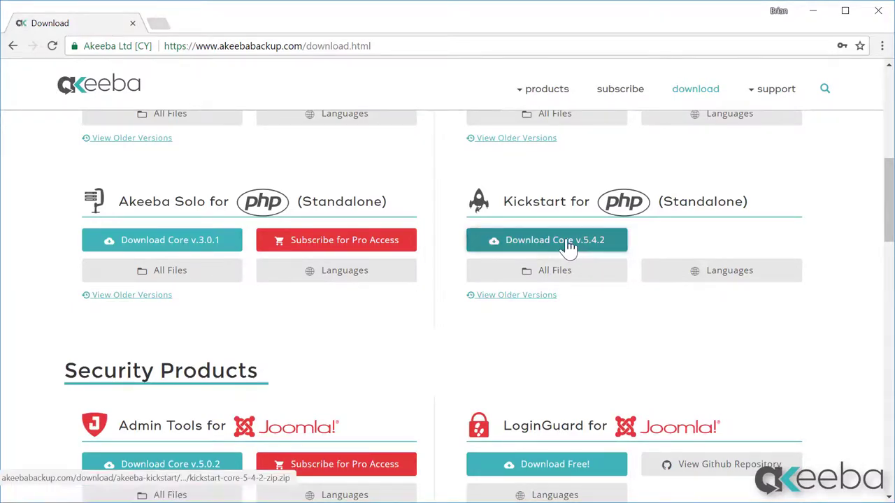
left_click(546, 239)
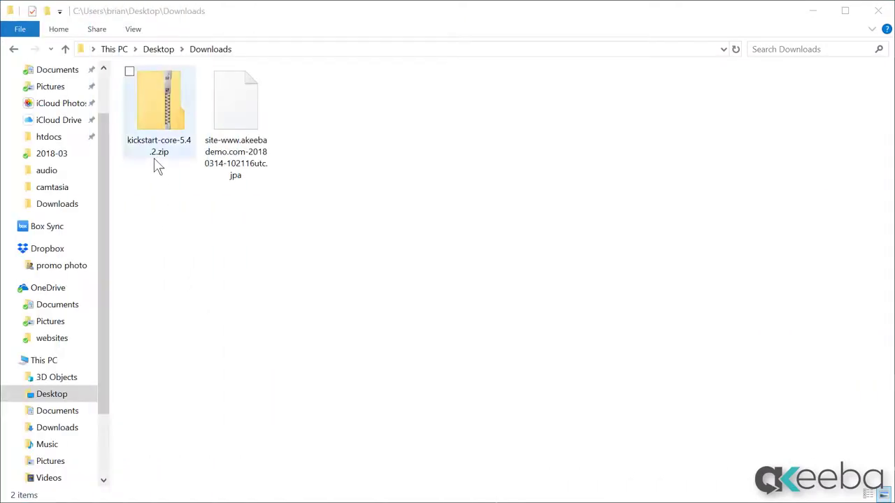
Step: Extract kickstart-core-5.4.2.zip to its suggested folder in Downloads and open that folder
left_click(158, 105)
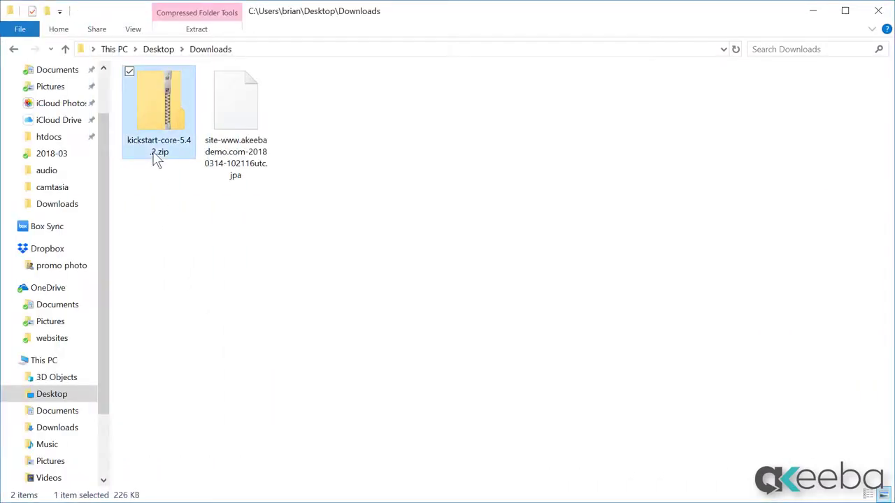
right_click(158, 112)
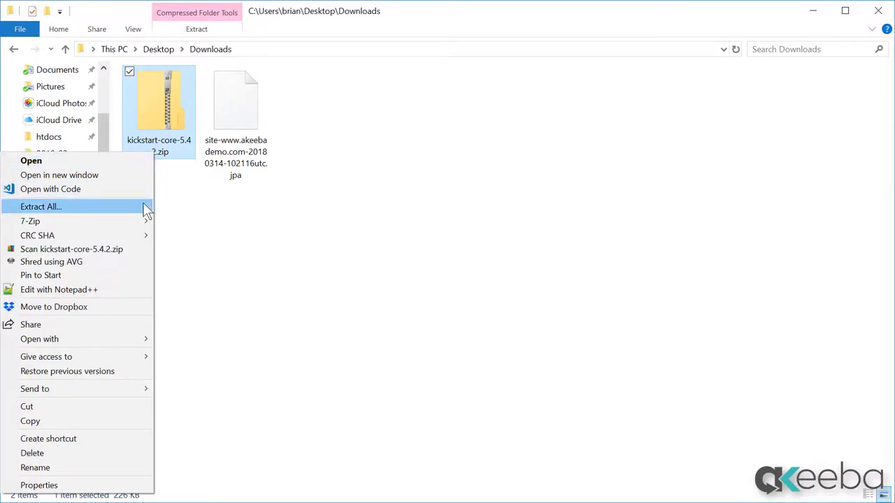
left_click(41, 206)
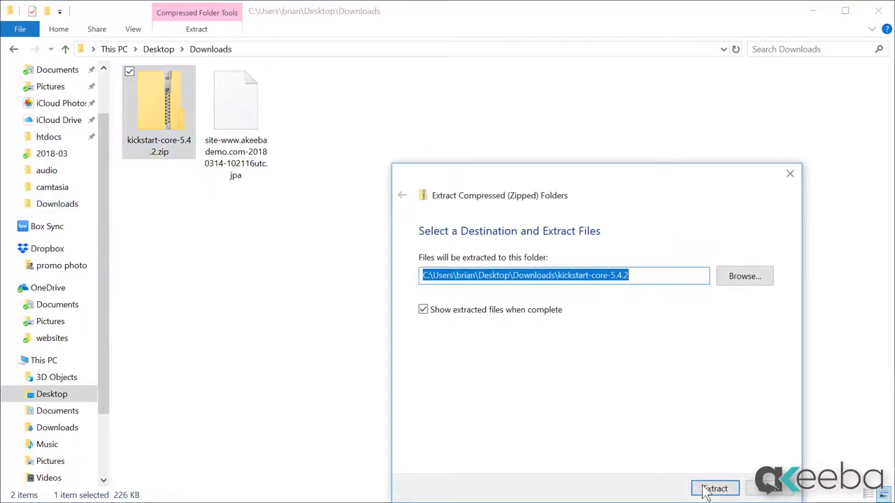
left_click(714, 489)
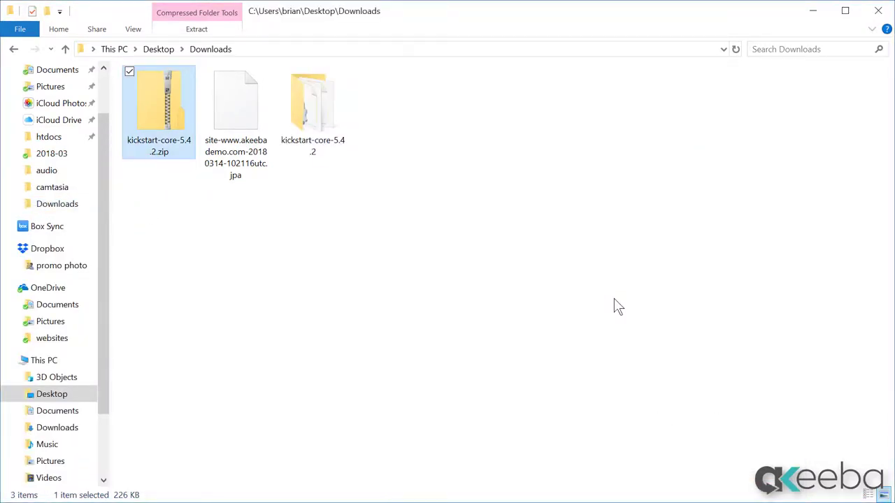
double_click(312, 102)
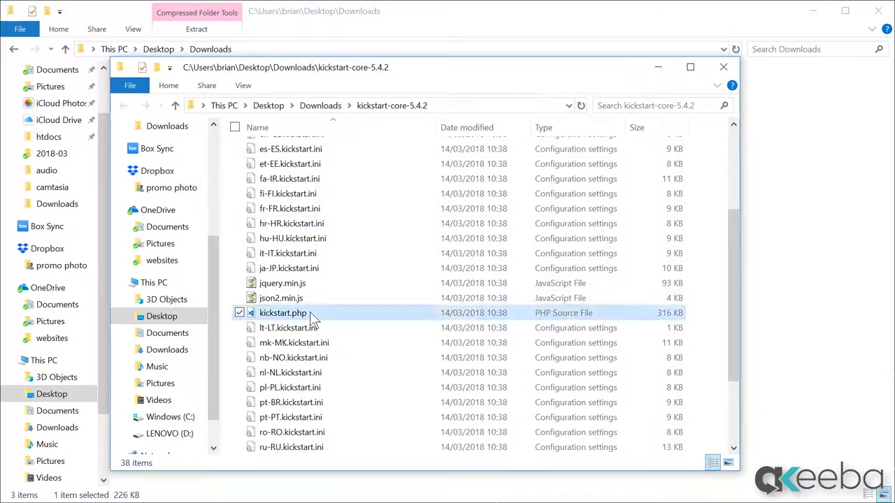
left_click(283, 312)
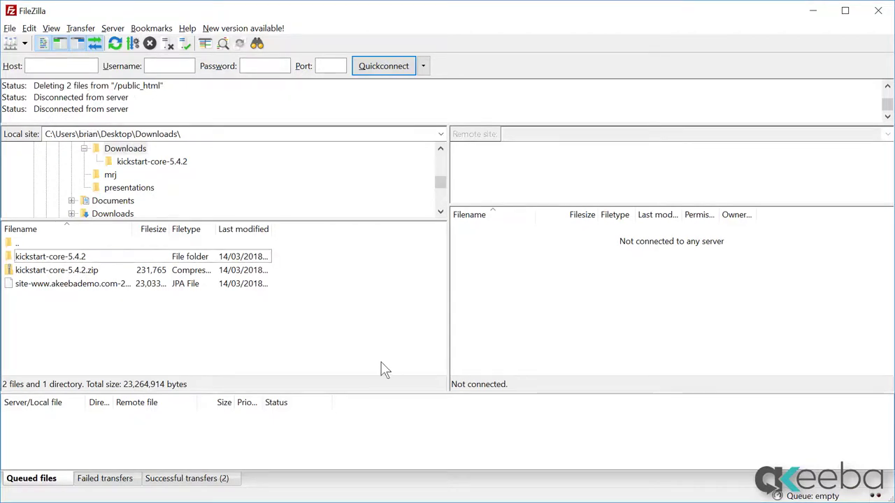
Step: Connect FileZilla to the saved hosting site and open the remote public_html folder
left_click(25, 44)
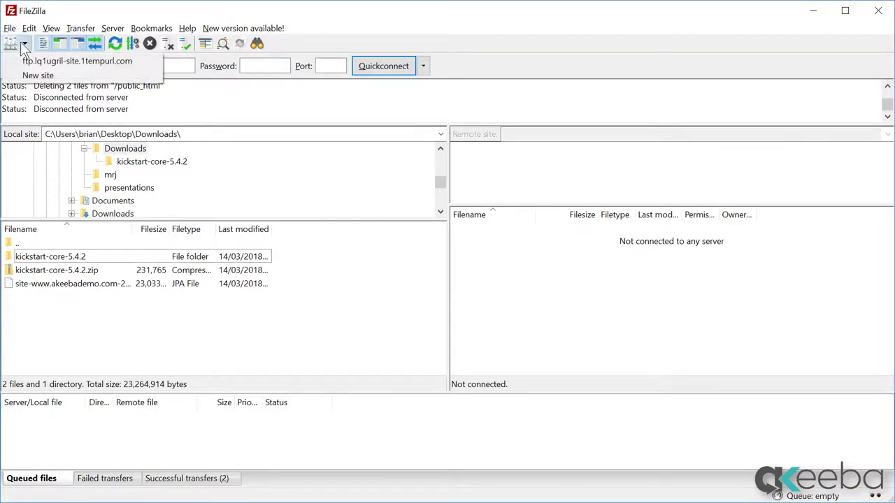
left_click(77, 60)
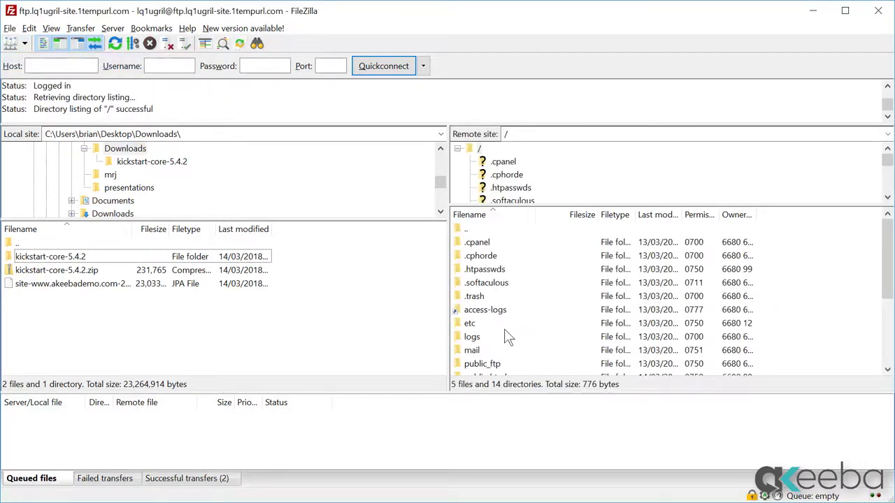
scroll("down", 3)
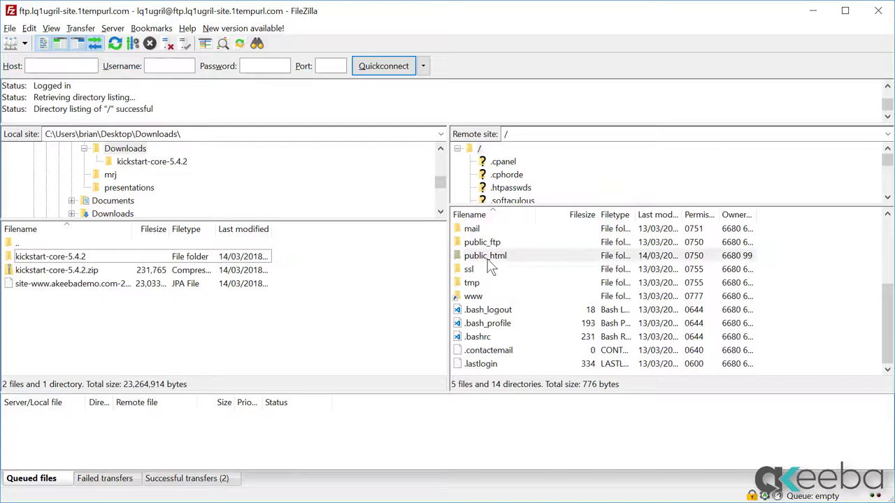
double_click(485, 255)
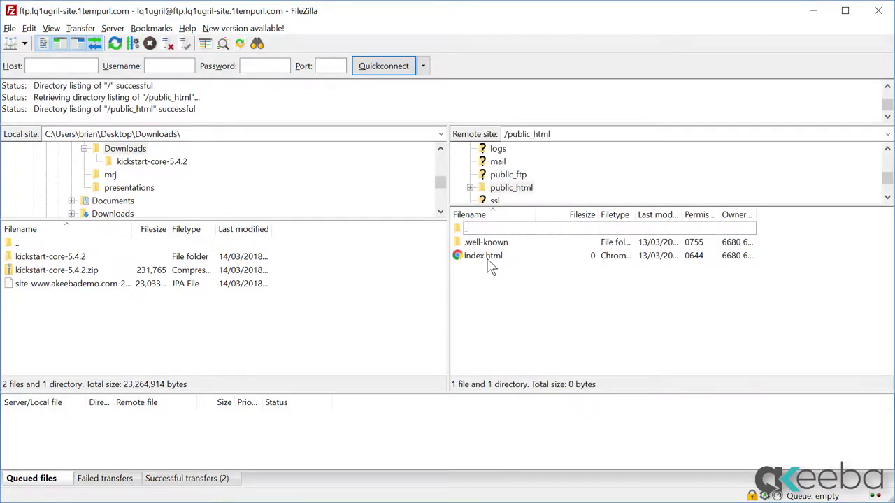
mouse_move(391, 349)
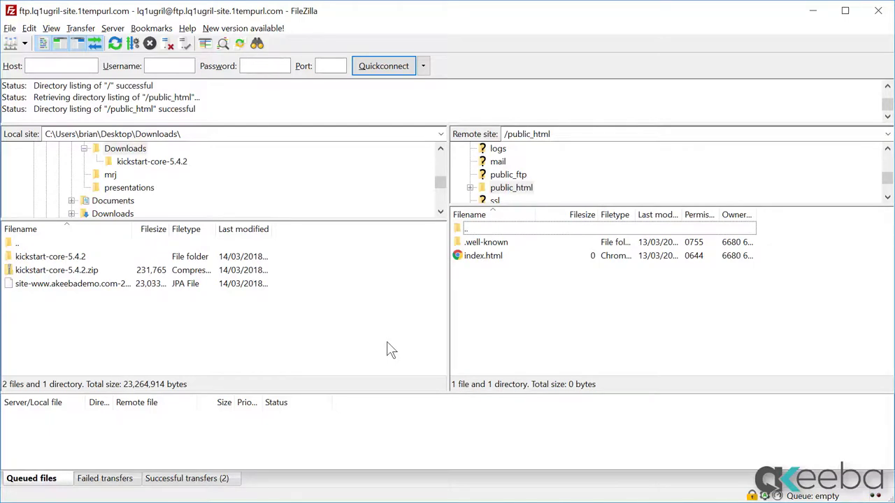
left_click(72, 283)
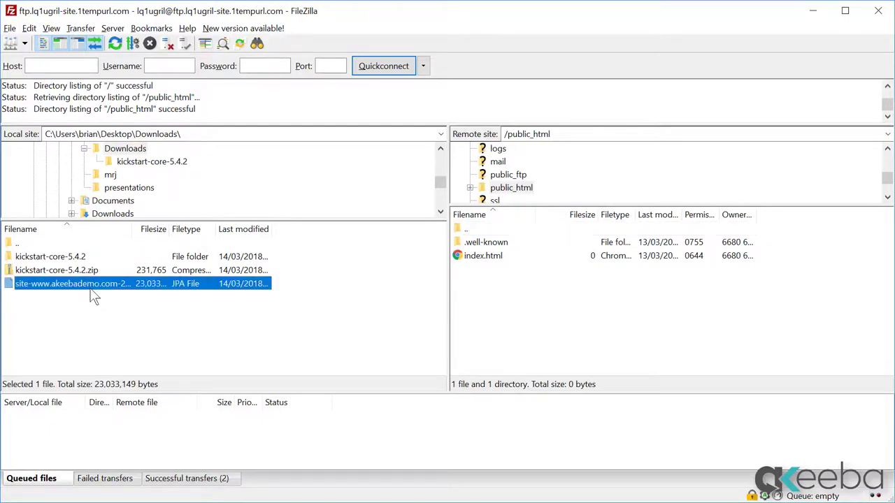
mouse_move(73, 284)
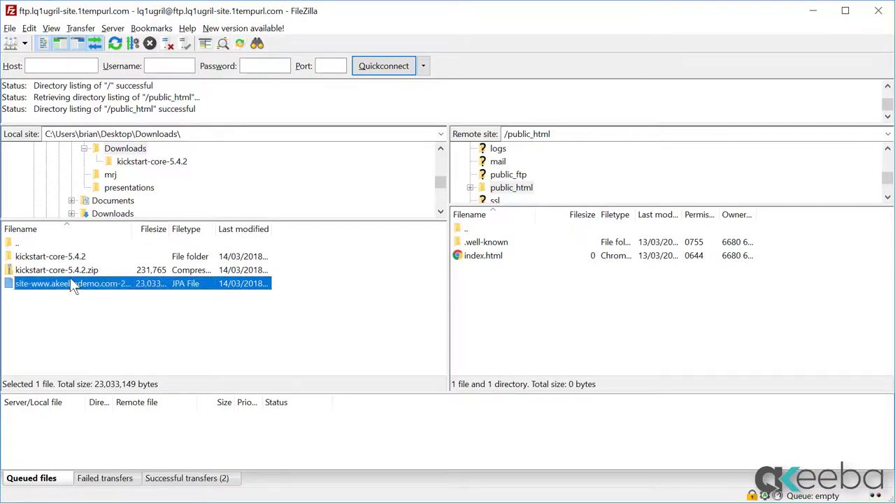
double_click(69, 283)
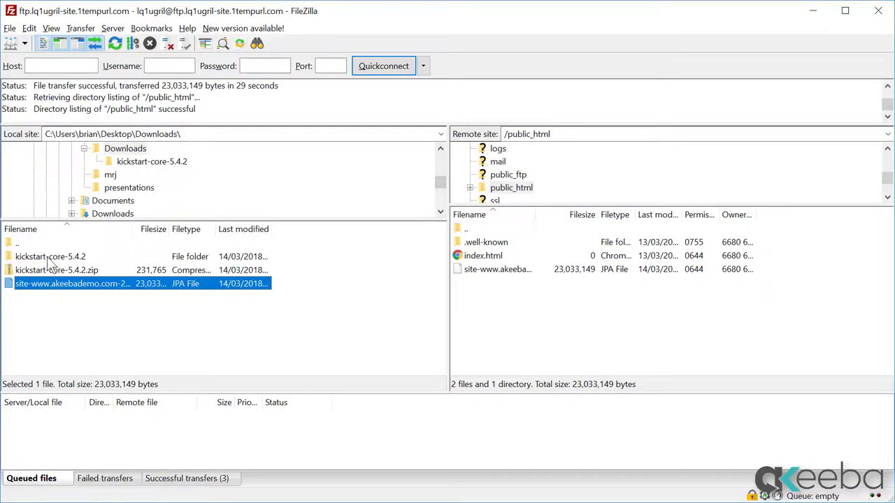
double_click(50, 257)
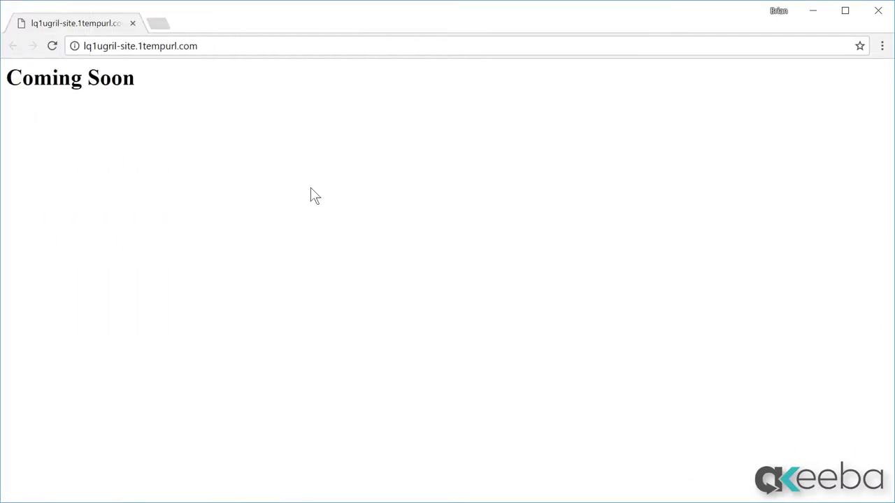
Step: Load the new site's kickstart.php address in Chrome
left_click(139, 46)
type("/kickstart.php")
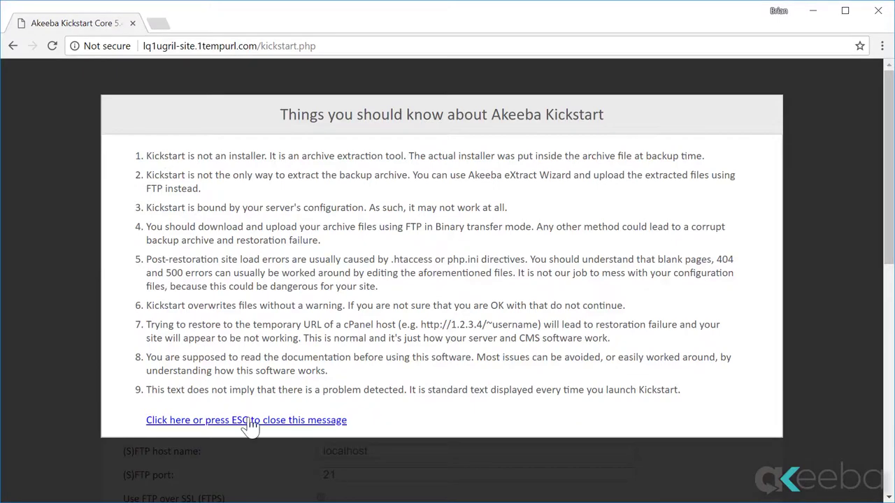
Step: Dismiss the Kickstart notice and start extracting the uploaded backup archive
left_click(246, 419)
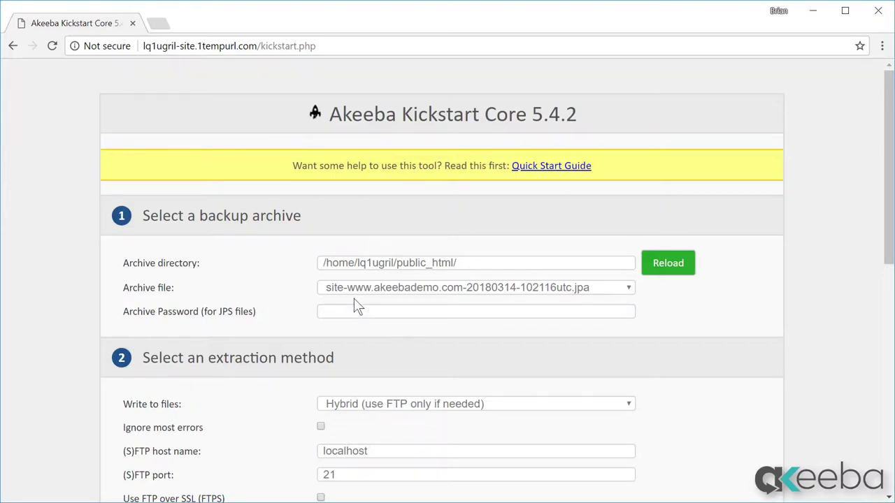
scroll("down", 3)
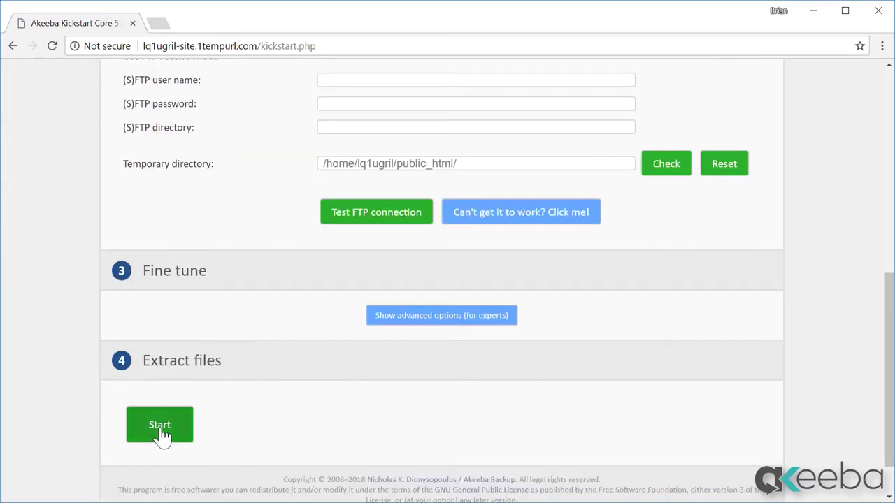
left_click(159, 425)
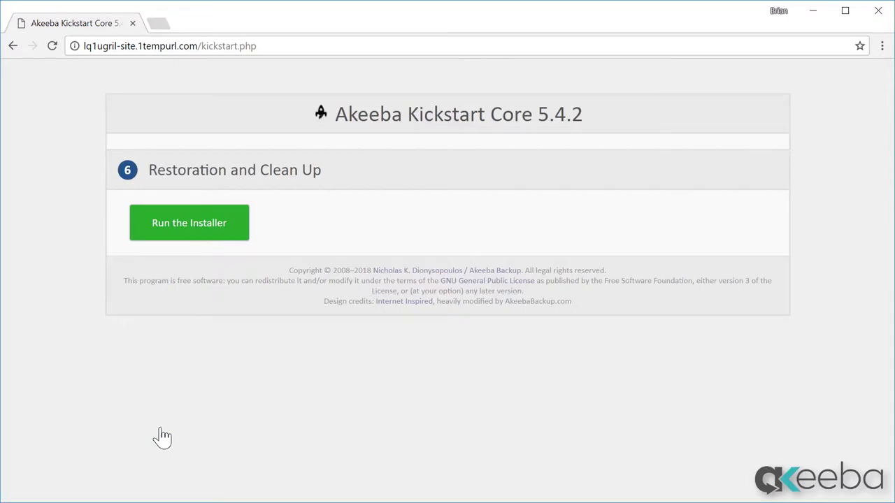
Step: Launch the ANGIE installer from Kickstart's Run the Installer button
left_click(189, 222)
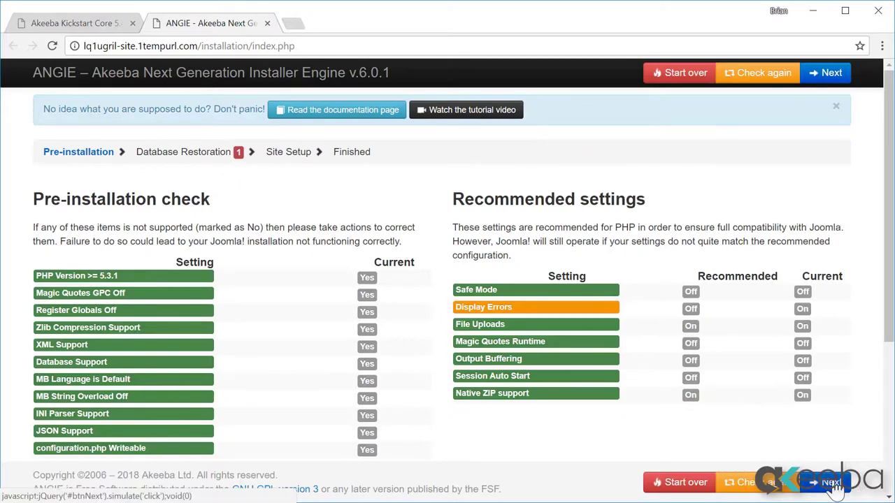
left_click(831, 72)
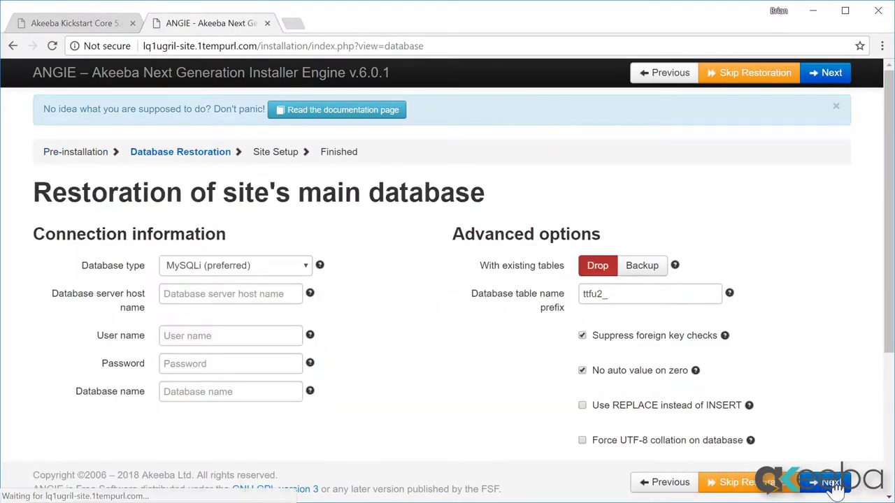
mouse_move(701, 462)
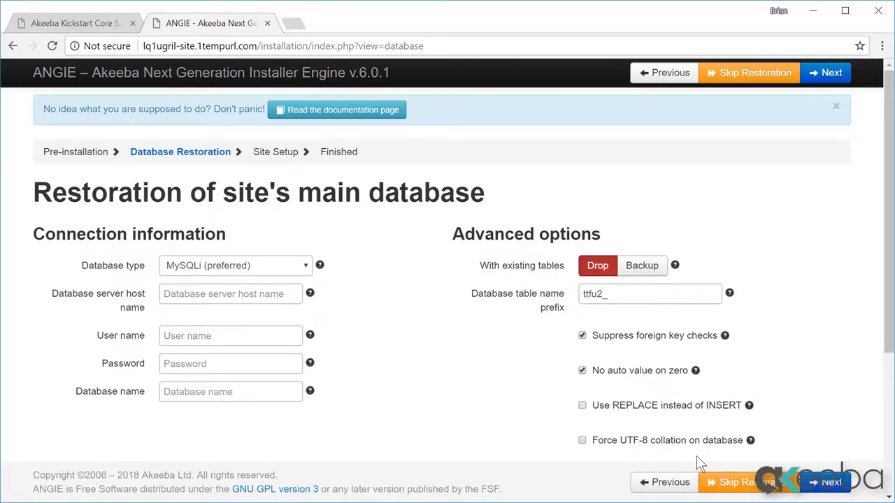
mouse_move(520, 366)
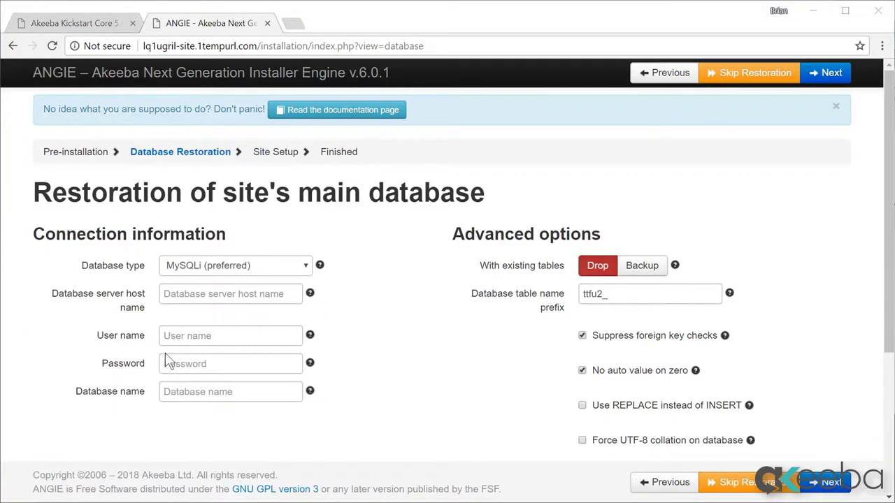
left_click(231, 294)
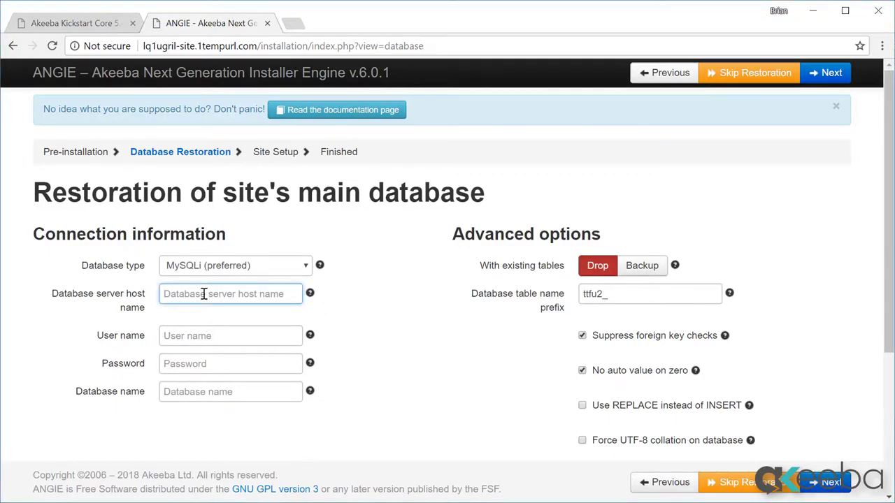
type("localhost")
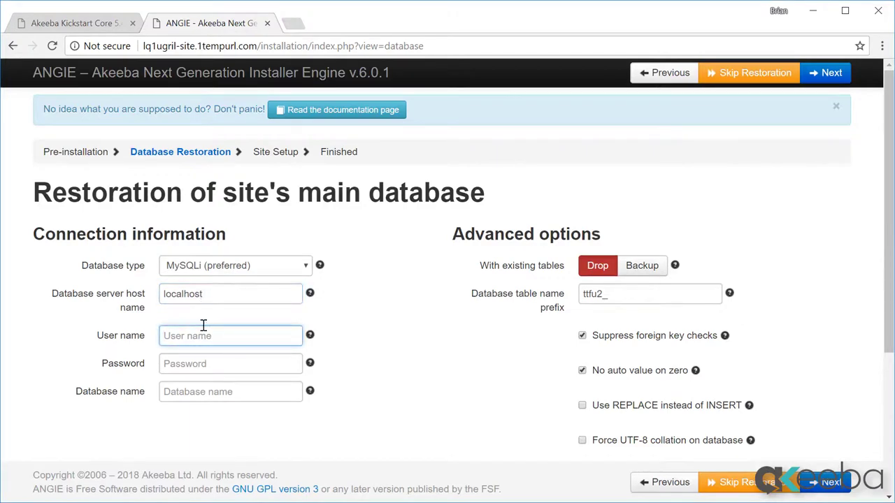
type("akeeba")
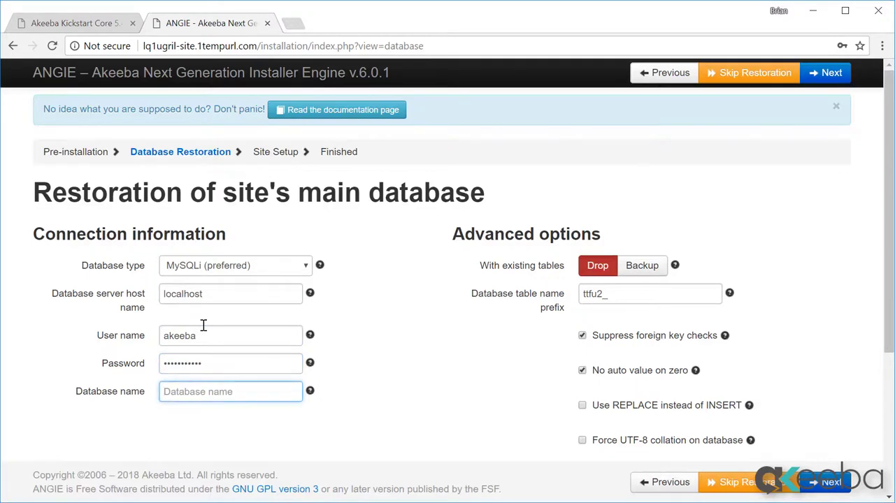
type("akeebademo")
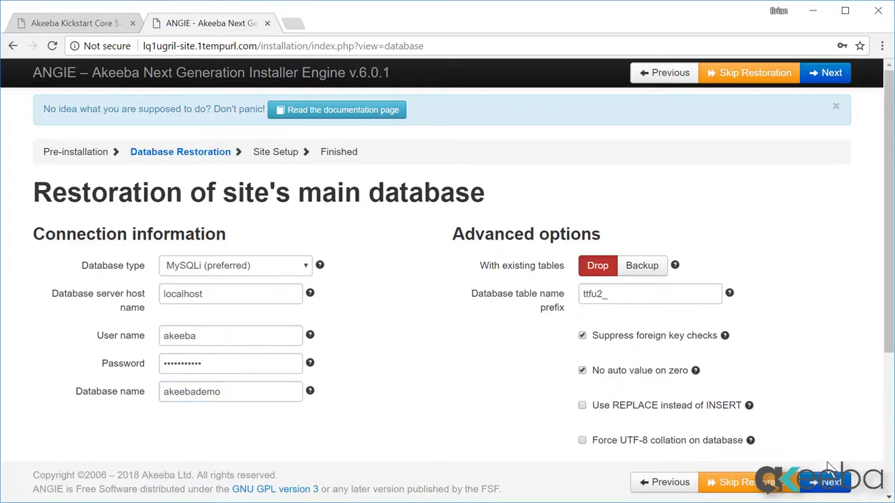
left_click(830, 73)
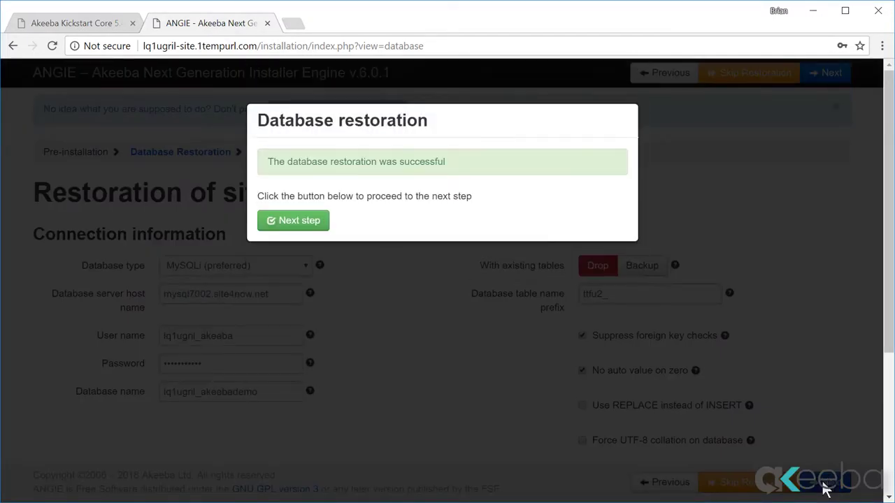
Step: Keep the restored site parameters, site name 'Akeeba Demo' and super user 'akeebademo', and continue
left_click(293, 221)
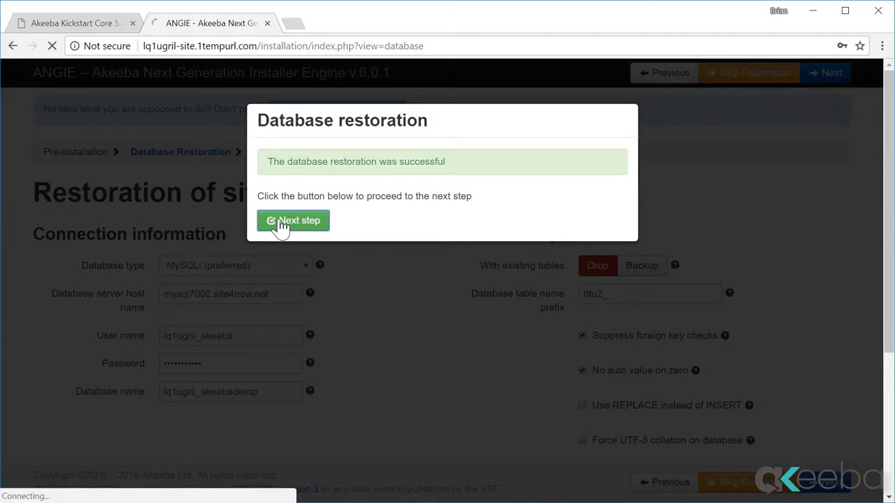
left_click(293, 220)
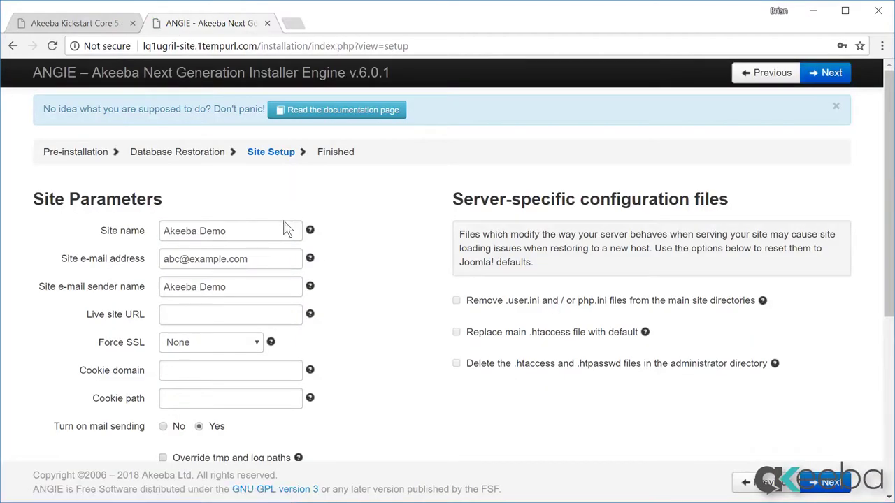
mouse_move(281, 234)
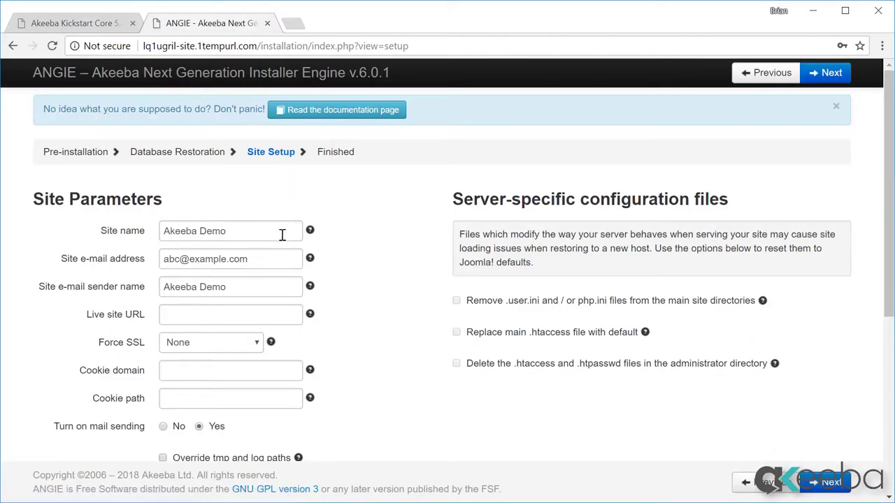
mouse_move(406, 331)
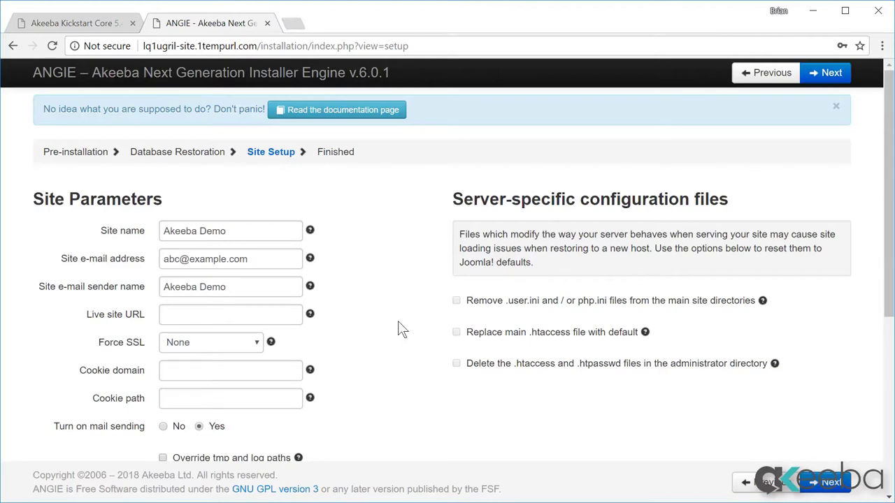
scroll("down", 3)
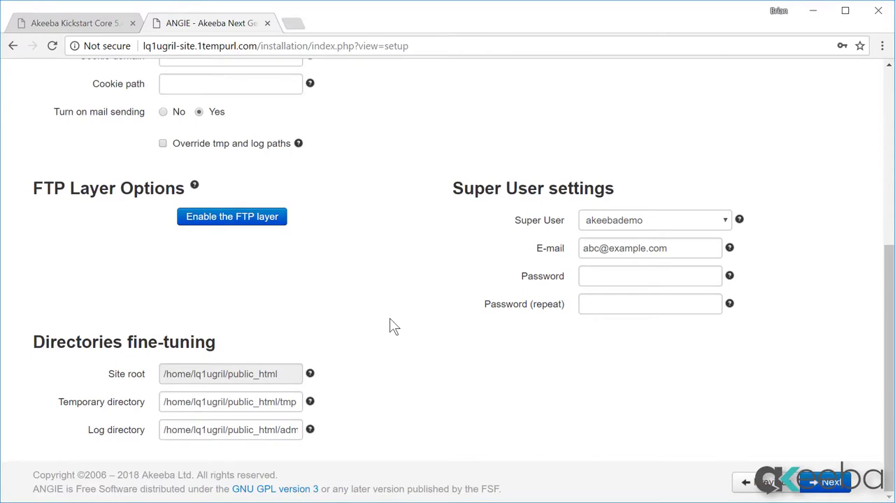
mouse_move(671, 236)
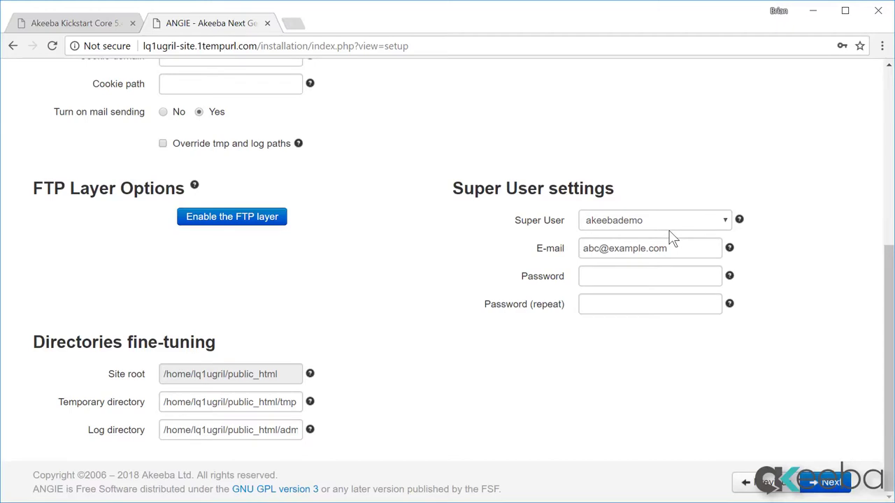
left_click(827, 483)
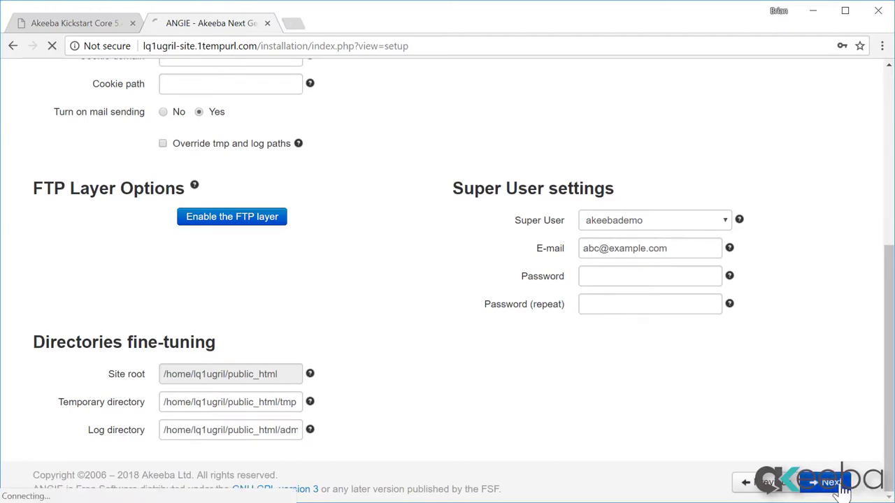
Step: Finish ANGIE, run Kickstart clean-up, and open the restored Akeeba Demo frontend
left_click(829, 483)
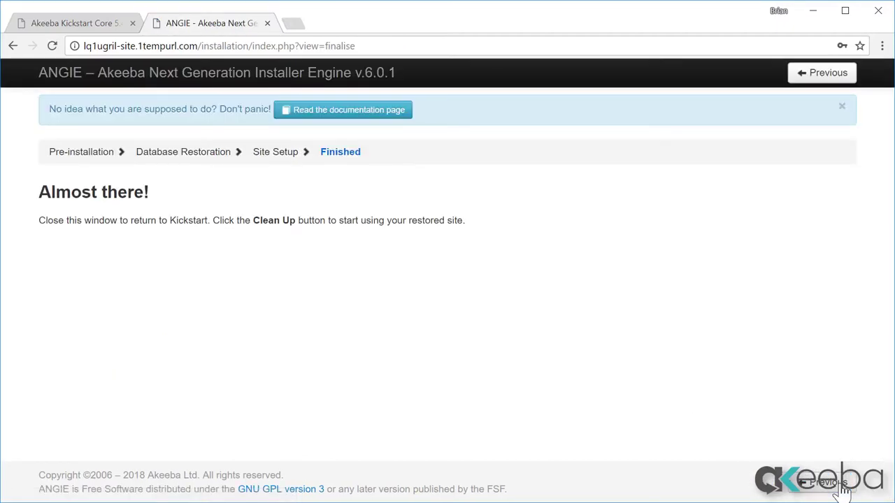
mouse_move(436, 320)
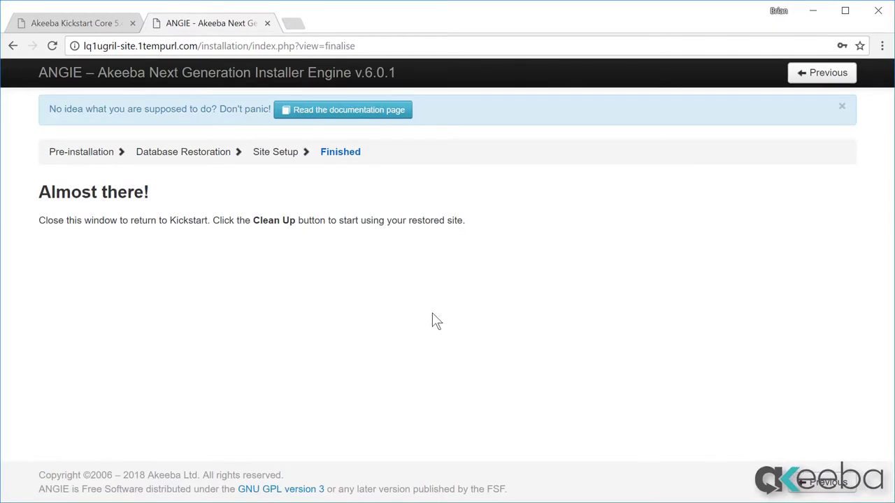
mouse_move(272, 60)
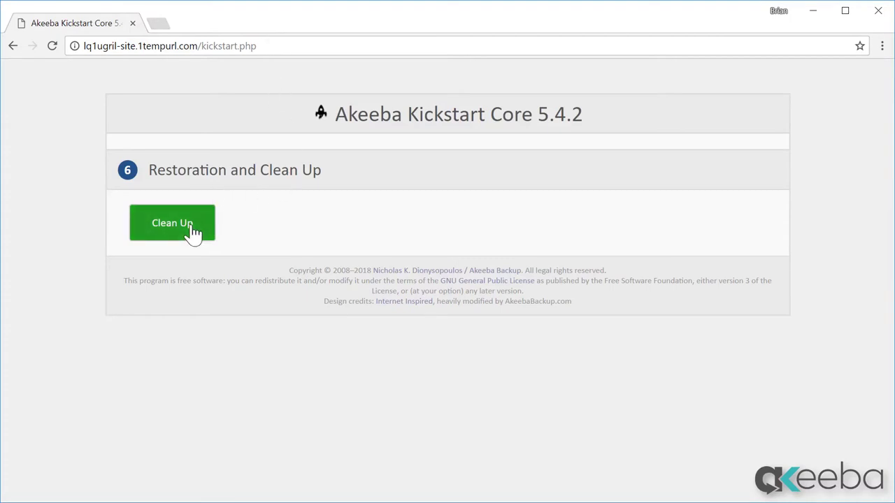
left_click(172, 222)
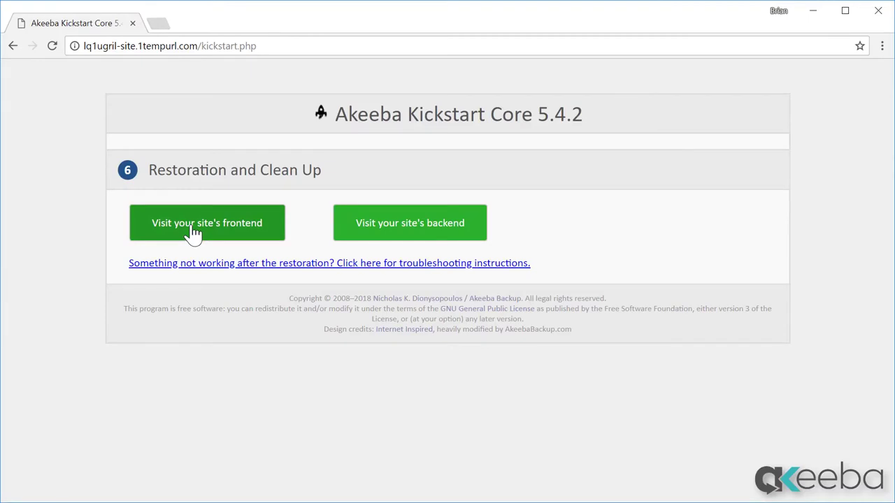
mouse_move(273, 230)
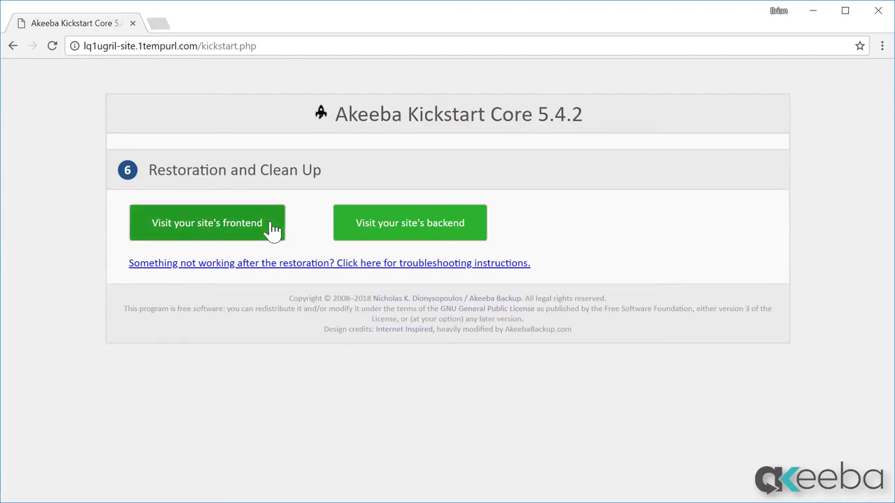
left_click(207, 223)
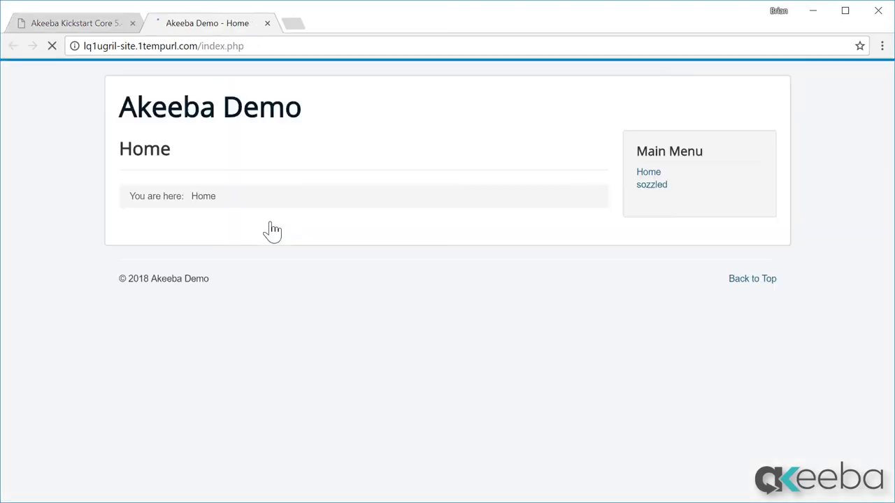
left_click(52, 45)
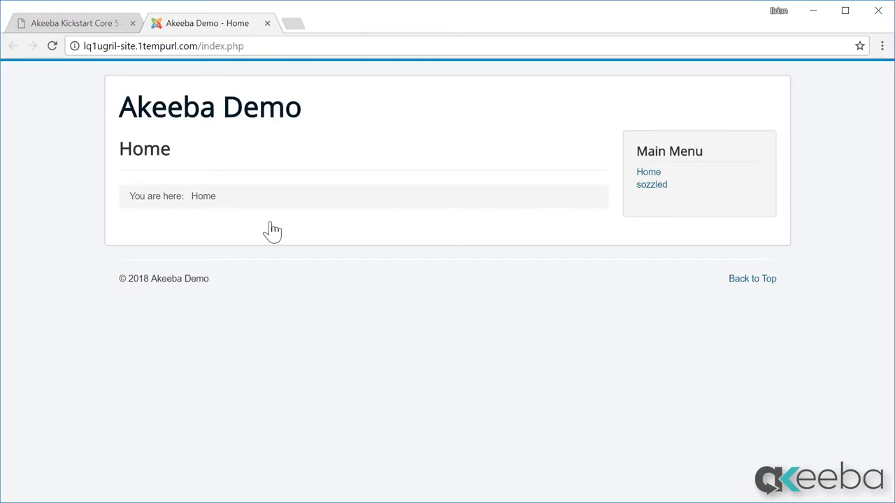